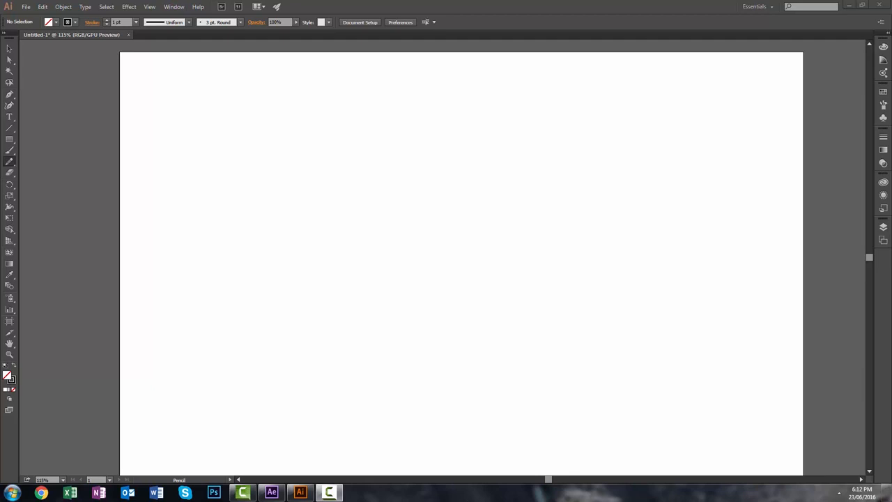
{"action": "mouse_move", "coordinate": [95, 154]}
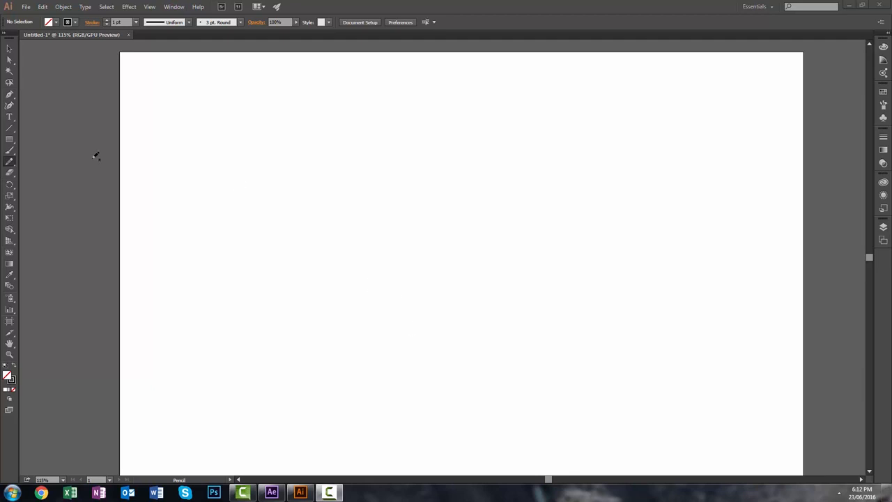
{"action": "mouse_move", "coordinate": [9, 157]}
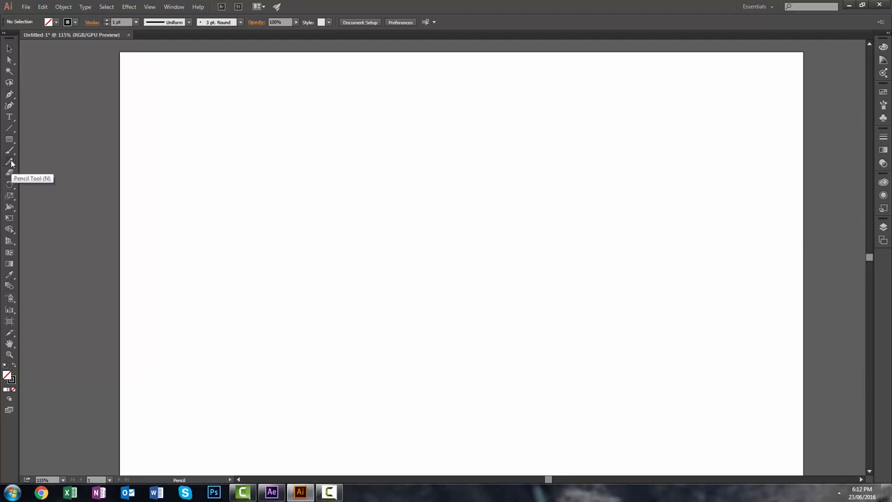
{"action": "mouse_move", "coordinate": [326, 173]}
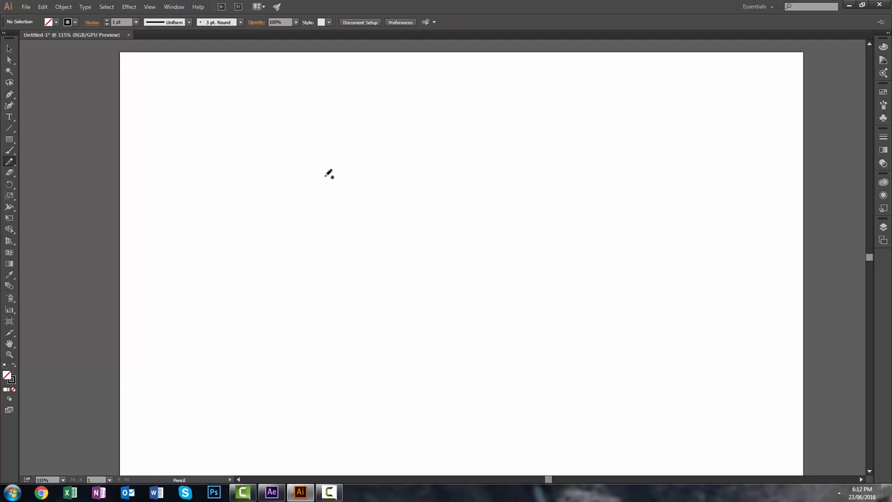
{"action": "mouse_move", "coordinate": [269, 134]}
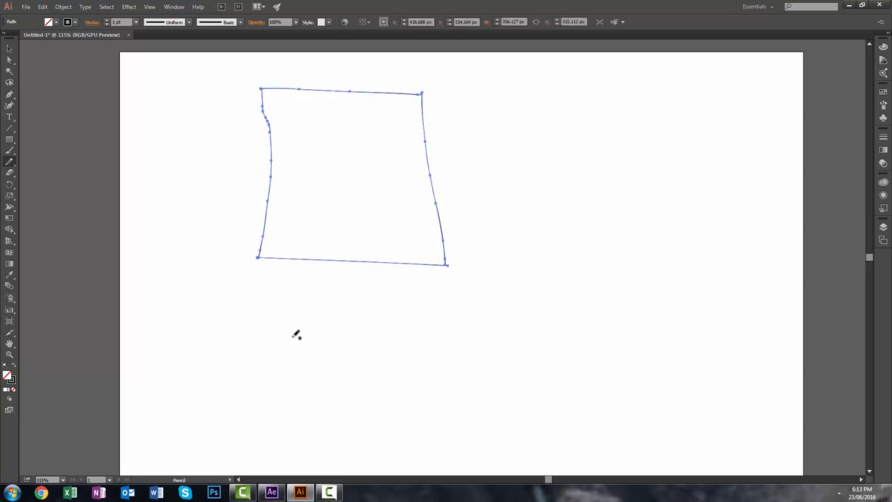
{"action": "mouse_move", "coordinate": [313, 292]}
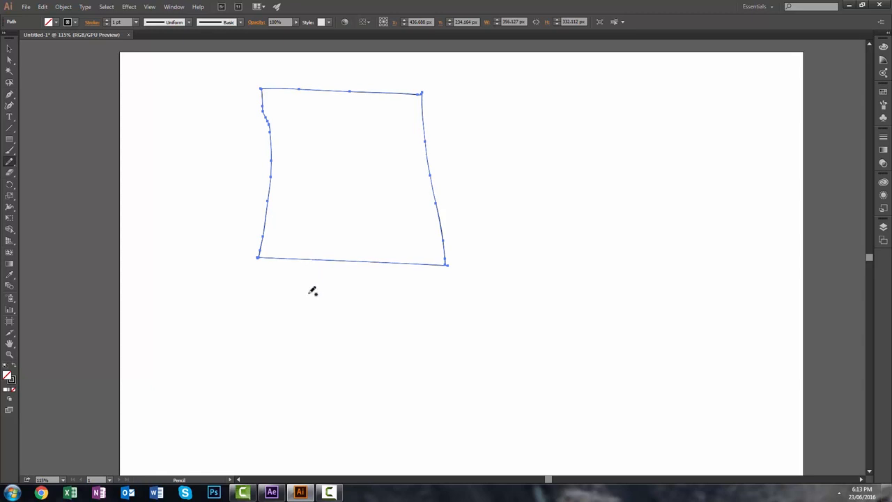
{"action": "mouse_move", "coordinate": [120, 215]}
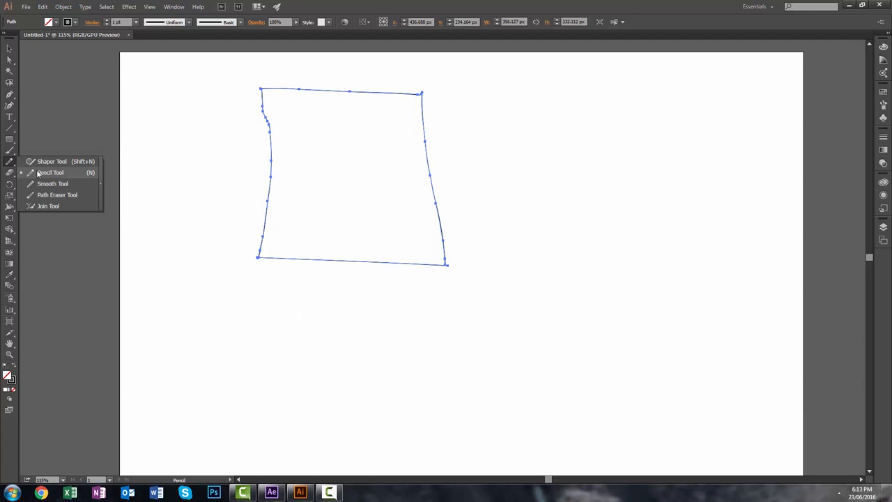
Set Pencil Tool fidelity to Accurate and confirm the options
{"action": "left_click", "coordinate": [51, 173]}
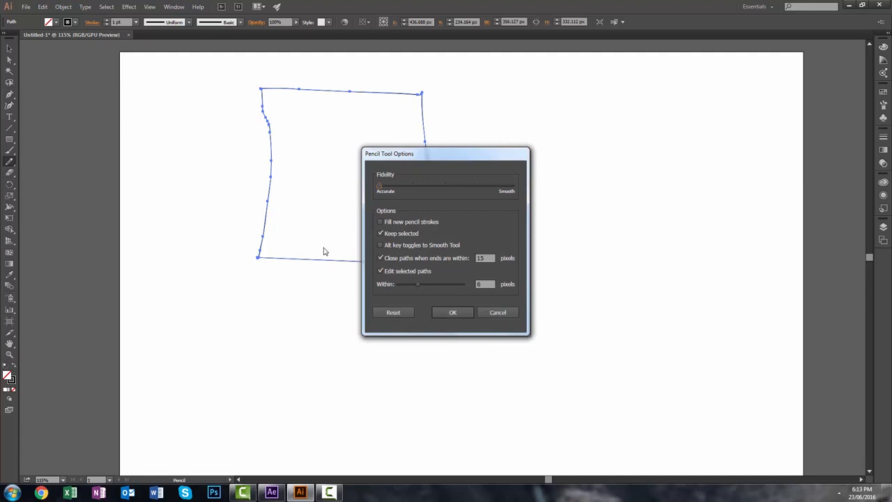
{"action": "mouse_move", "coordinate": [368, 184]}
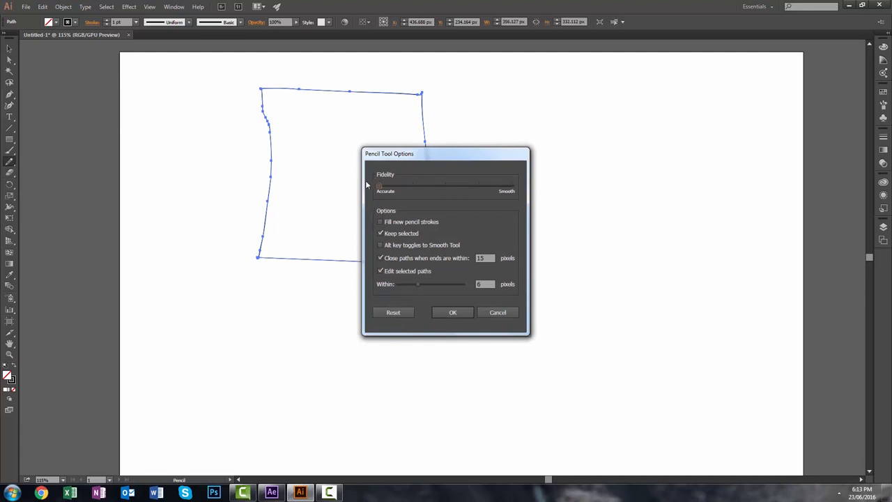
{"action": "mouse_move", "coordinate": [388, 198]}
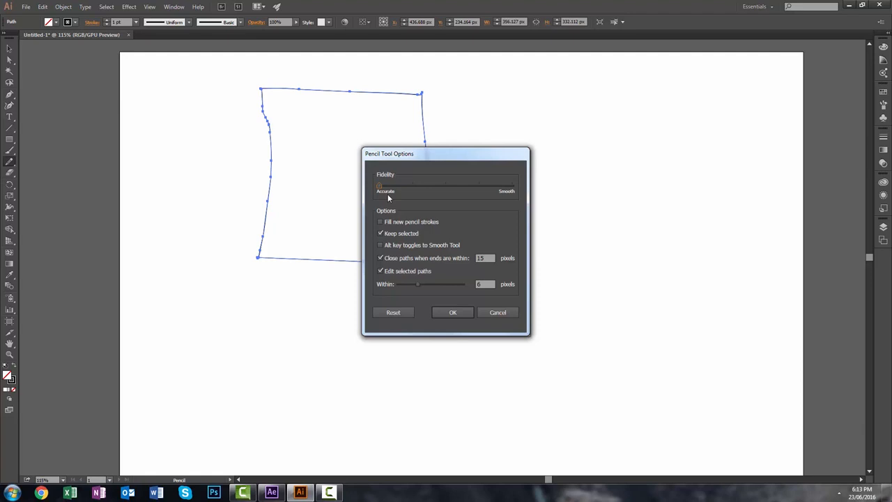
{"action": "mouse_move", "coordinate": [393, 245]}
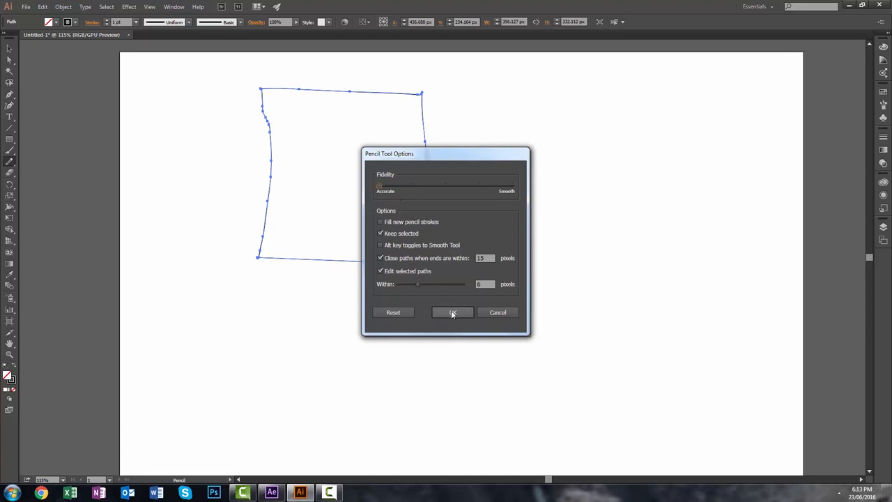
{"action": "left_click", "coordinate": [452, 313]}
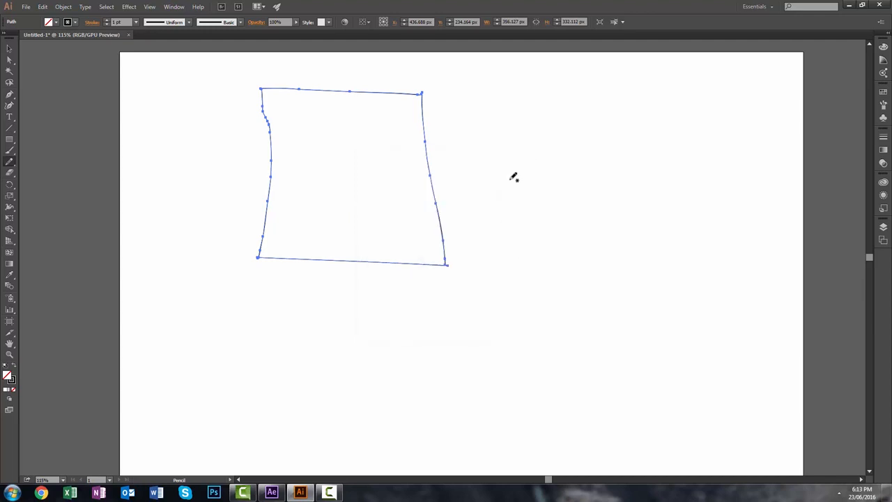
Draw an egg-shaped freehand loop to the right of the quadrilateral
{"action": "left_click_drag", "start_coordinate": [495, 112], "coordinate": [505, 212]}
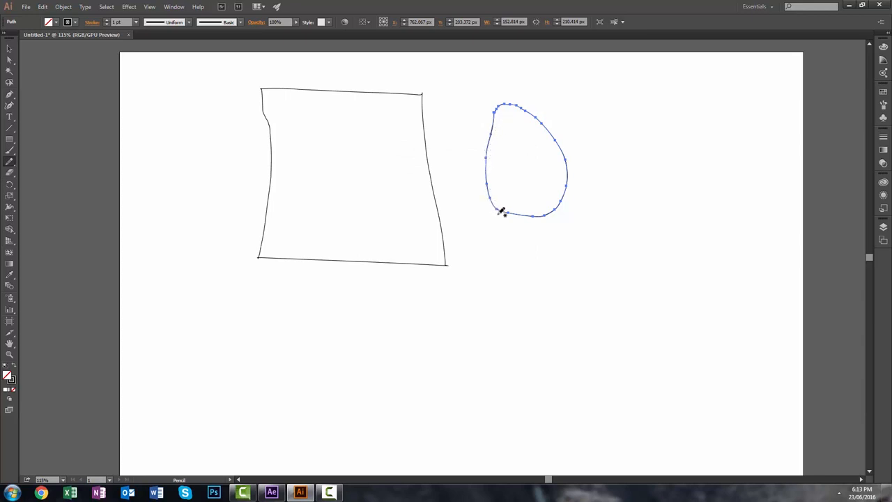
{"action": "mouse_move", "coordinate": [162, 268]}
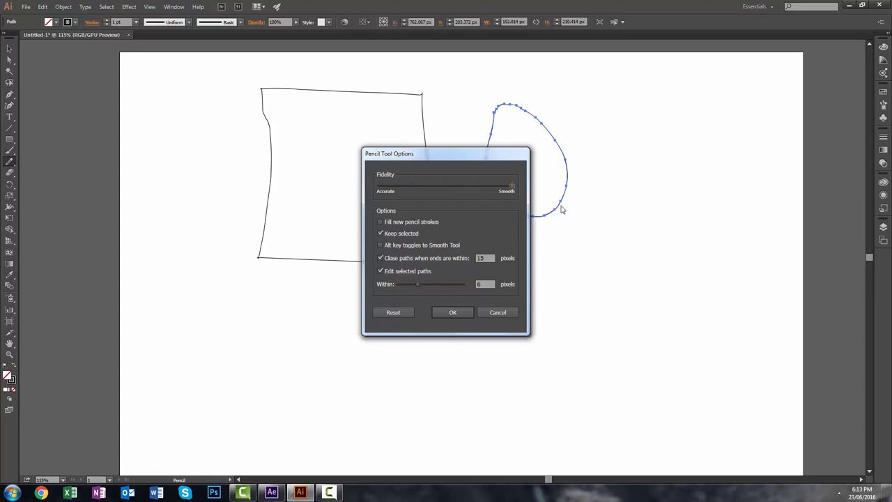
Confirm the Smooth fidelity setting, then return to the Pencil Tool Options
{"action": "left_click", "coordinate": [452, 312]}
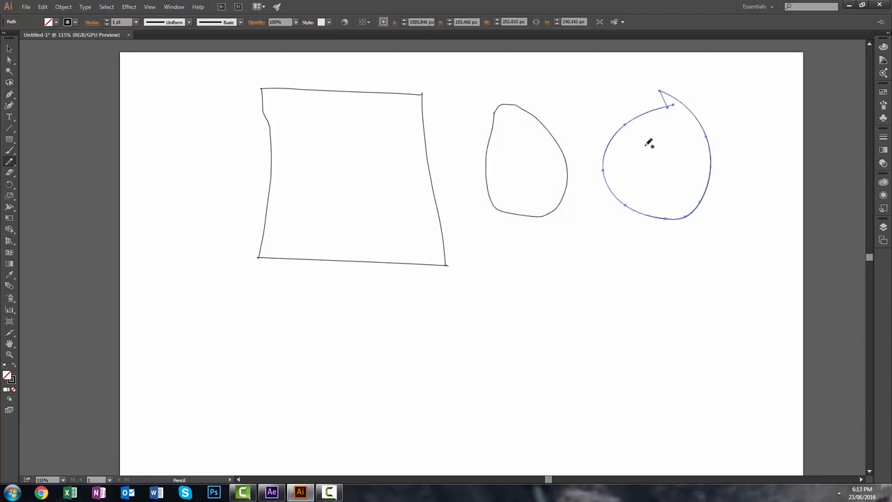
{"action": "mouse_move", "coordinate": [614, 124]}
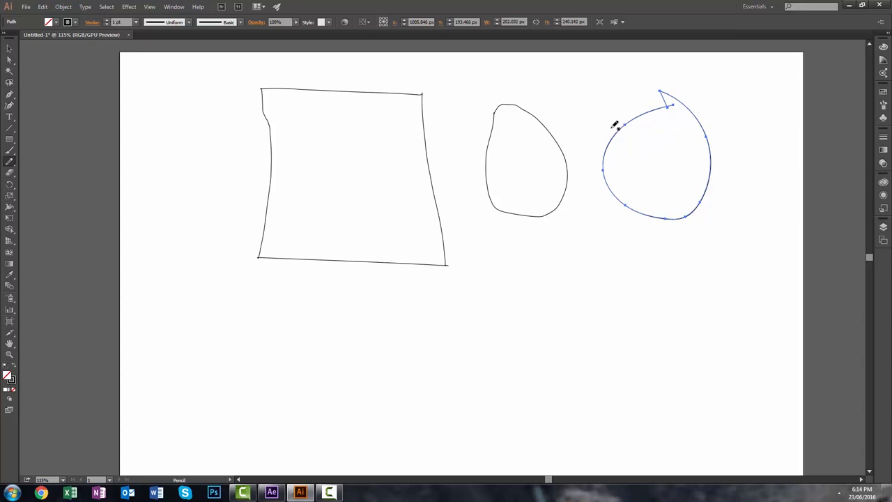
{"action": "mouse_move", "coordinate": [700, 190]}
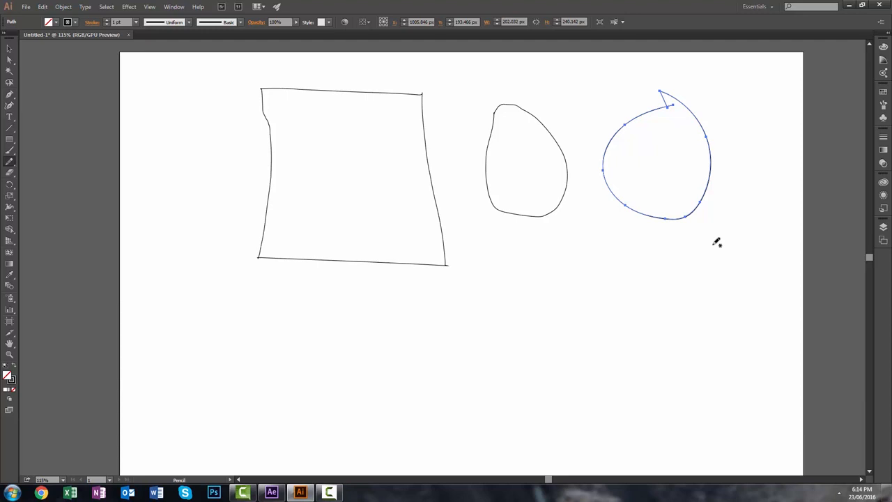
{"action": "mouse_move", "coordinate": [10, 159]}
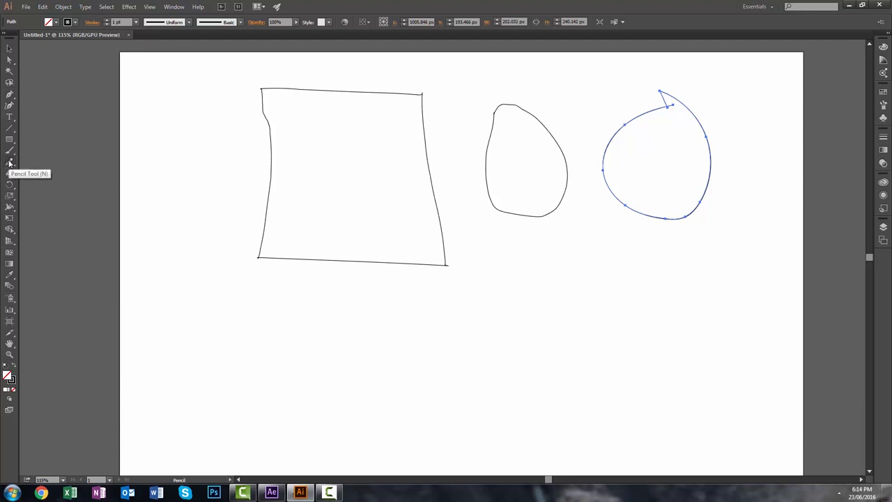
{"action": "double_click", "coordinate": [9, 162]}
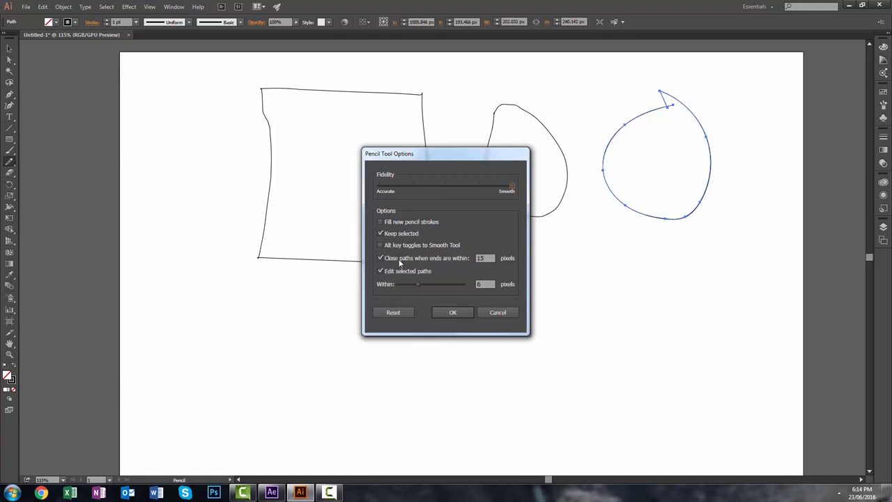
{"action": "mouse_move", "coordinate": [455, 266]}
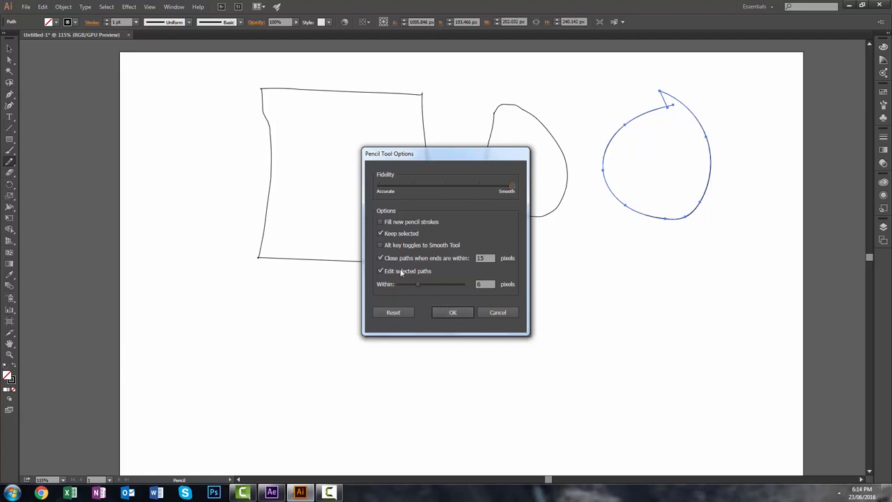
Disable 'Close paths when ends are within' and confirm the pencil options
{"action": "left_click", "coordinate": [381, 257]}
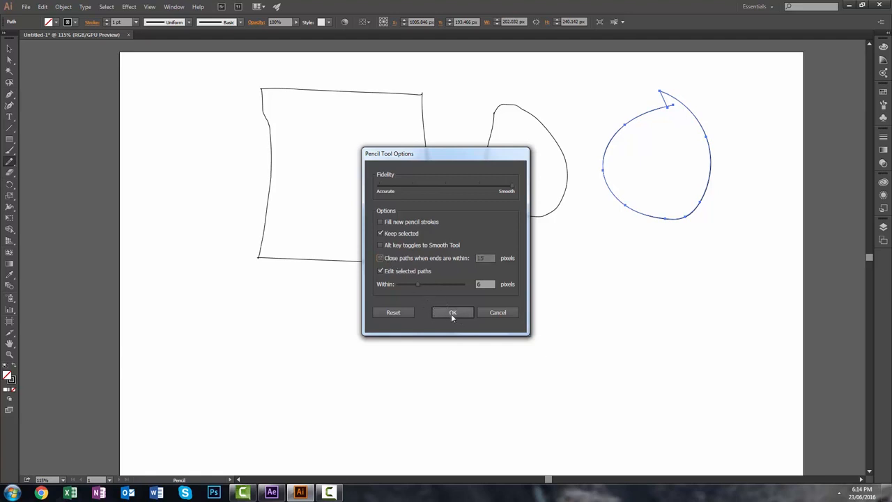
{"action": "left_click", "coordinate": [452, 312]}
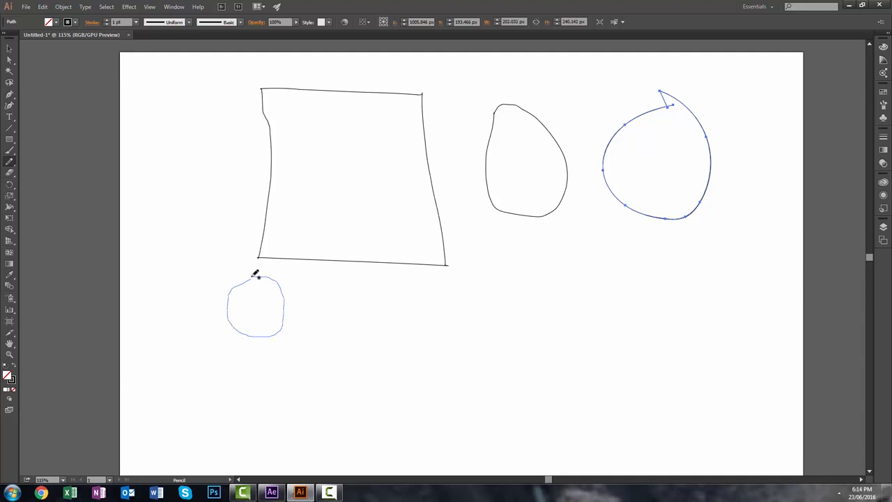
{"action": "mouse_move", "coordinate": [255, 279]}
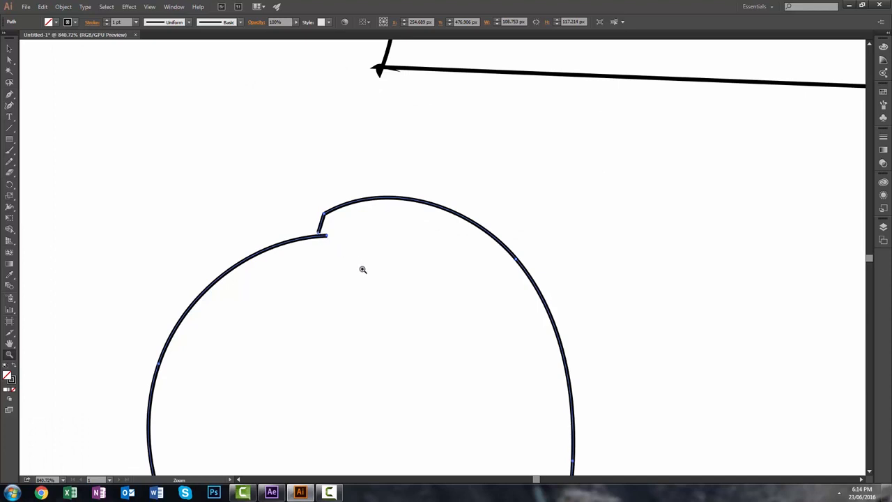
{"action": "mouse_move", "coordinate": [391, 277]}
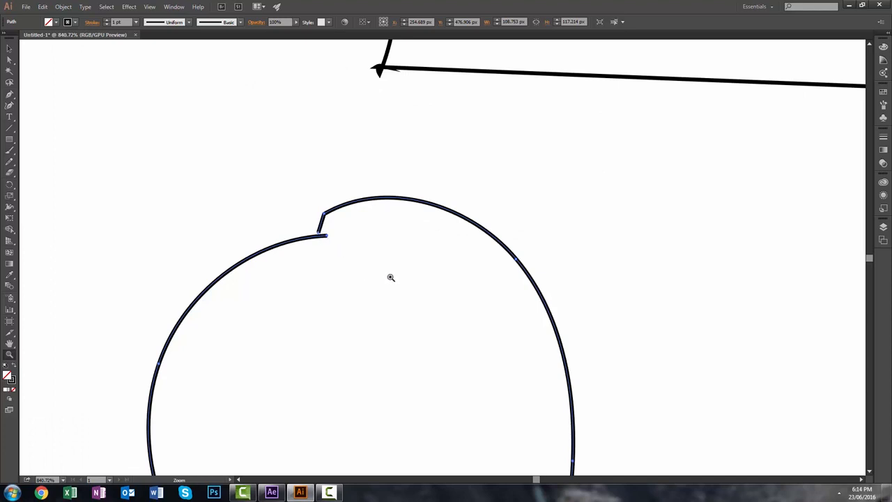
{"action": "mouse_move", "coordinate": [396, 262]}
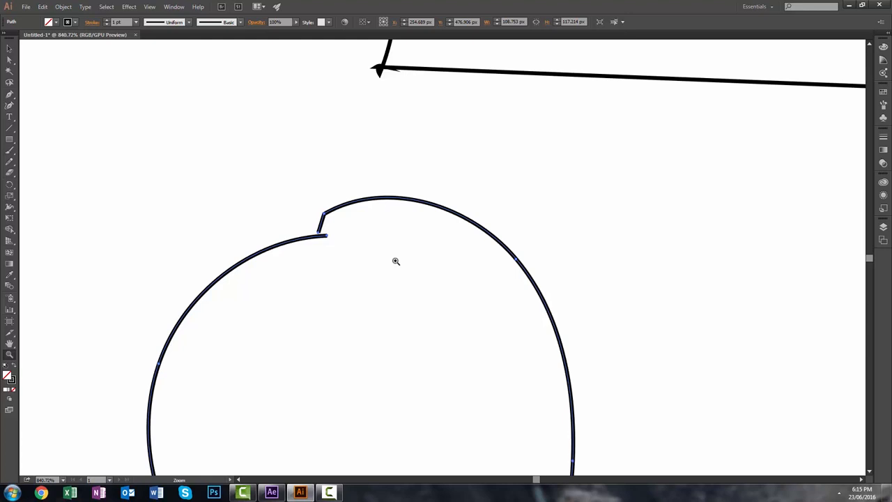
{"action": "mouse_move", "coordinate": [396, 258]}
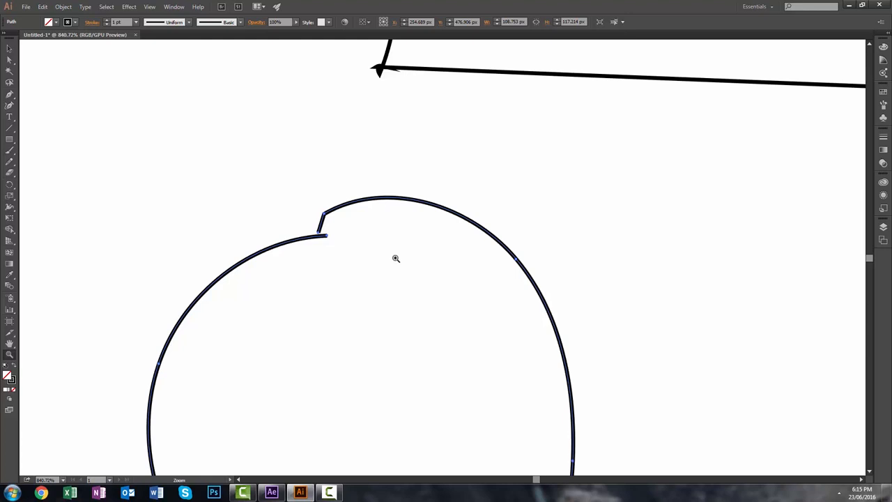
{"action": "mouse_move", "coordinate": [396, 257]}
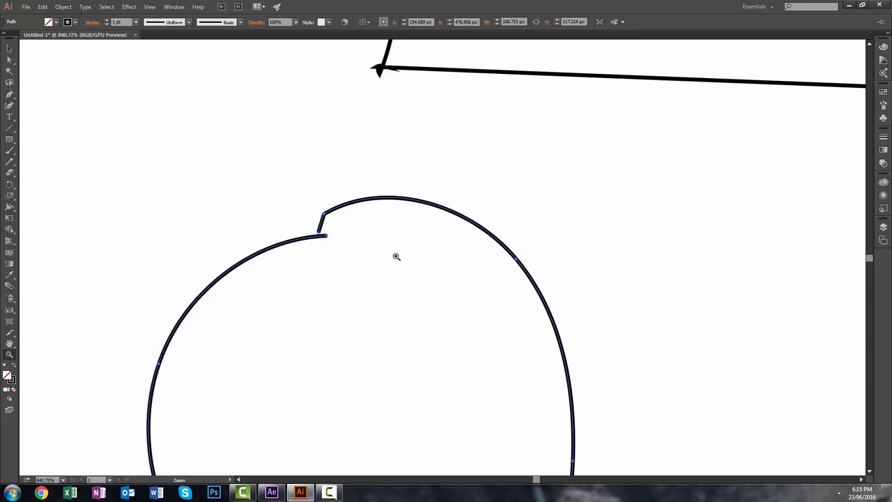
{"action": "mouse_move", "coordinate": [340, 332]}
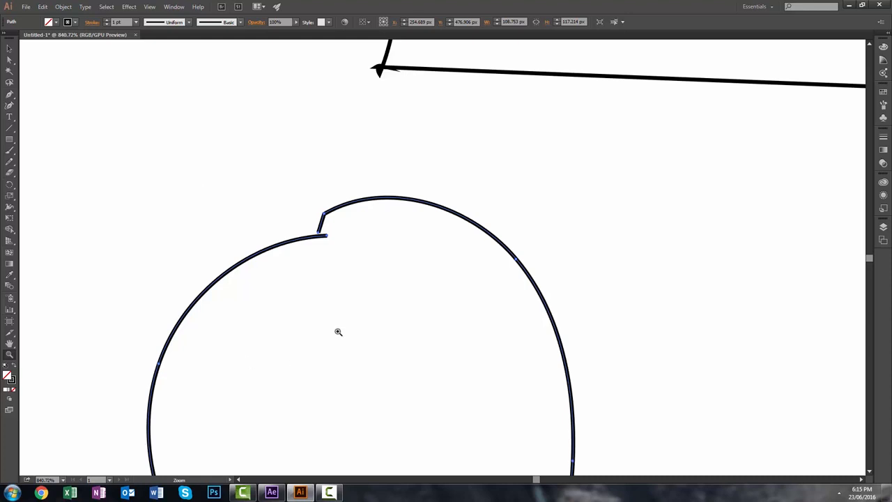
{"action": "mouse_move", "coordinate": [223, 188]}
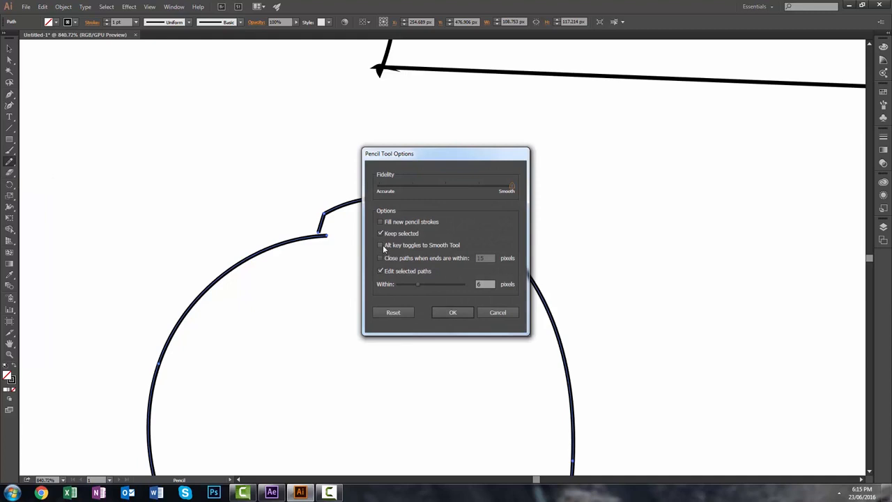
Re-enable 'Close paths when ends are within' in Pencil Tool Options
{"action": "left_click", "coordinate": [379, 258]}
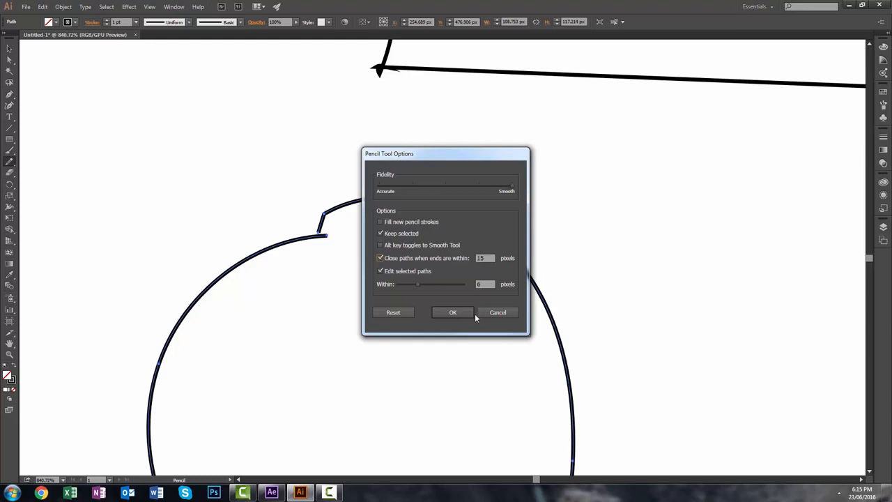
{"action": "mouse_move", "coordinate": [473, 309]}
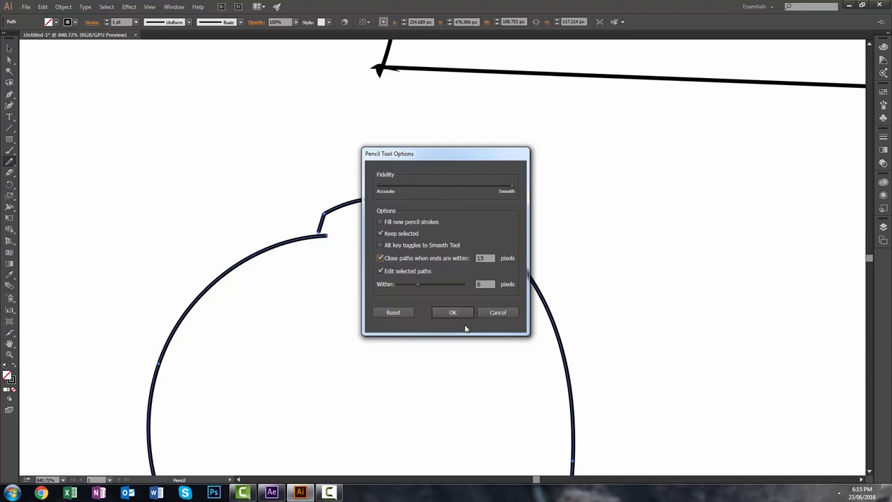
{"action": "mouse_move", "coordinate": [373, 482]}
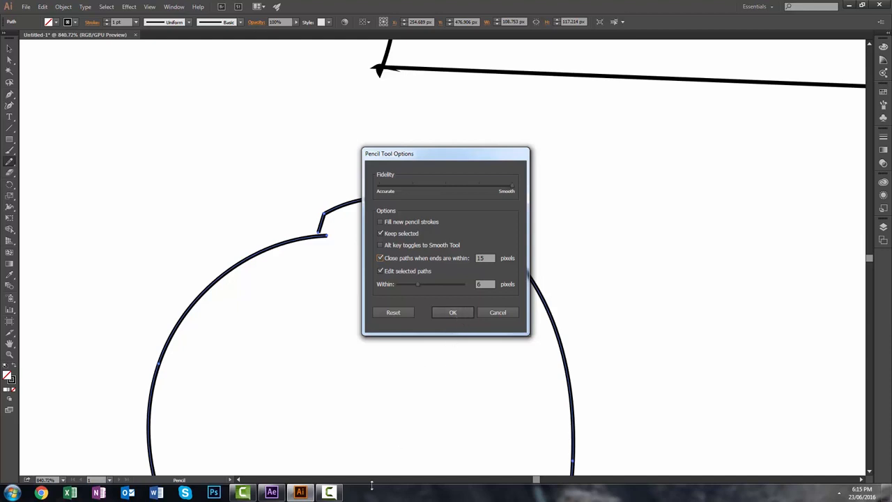